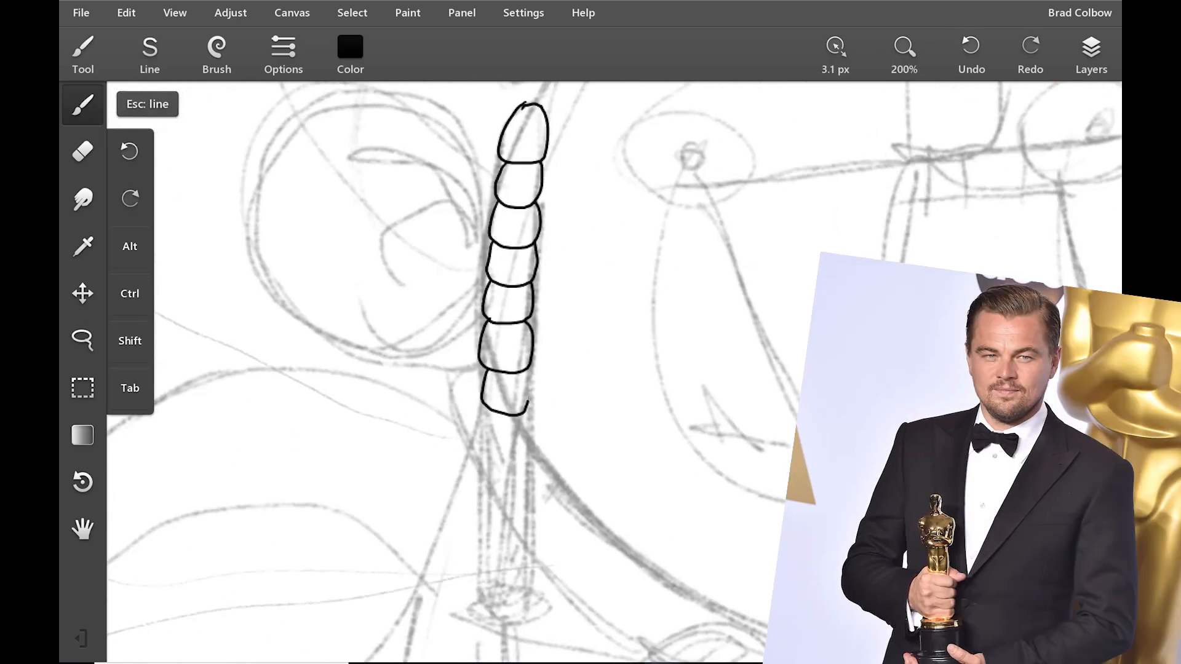
Ink the horns, bumpy head outline, ears, eyes and mouth in black over the sketch
left_click(81, 151)
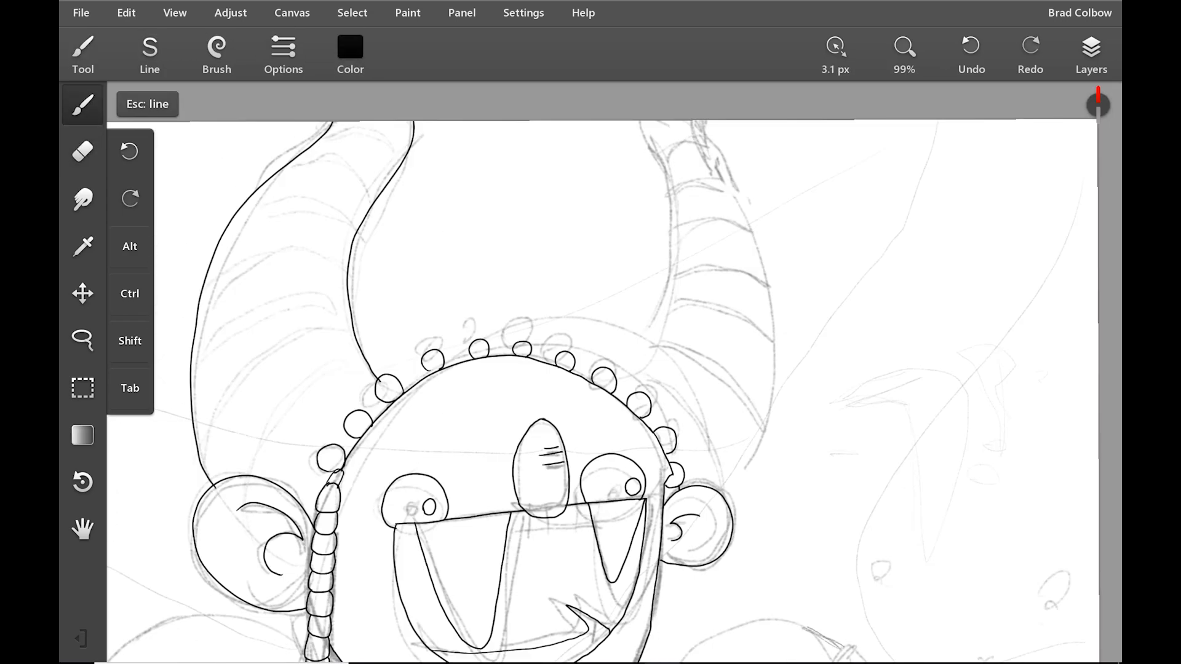
left_click(903, 46)
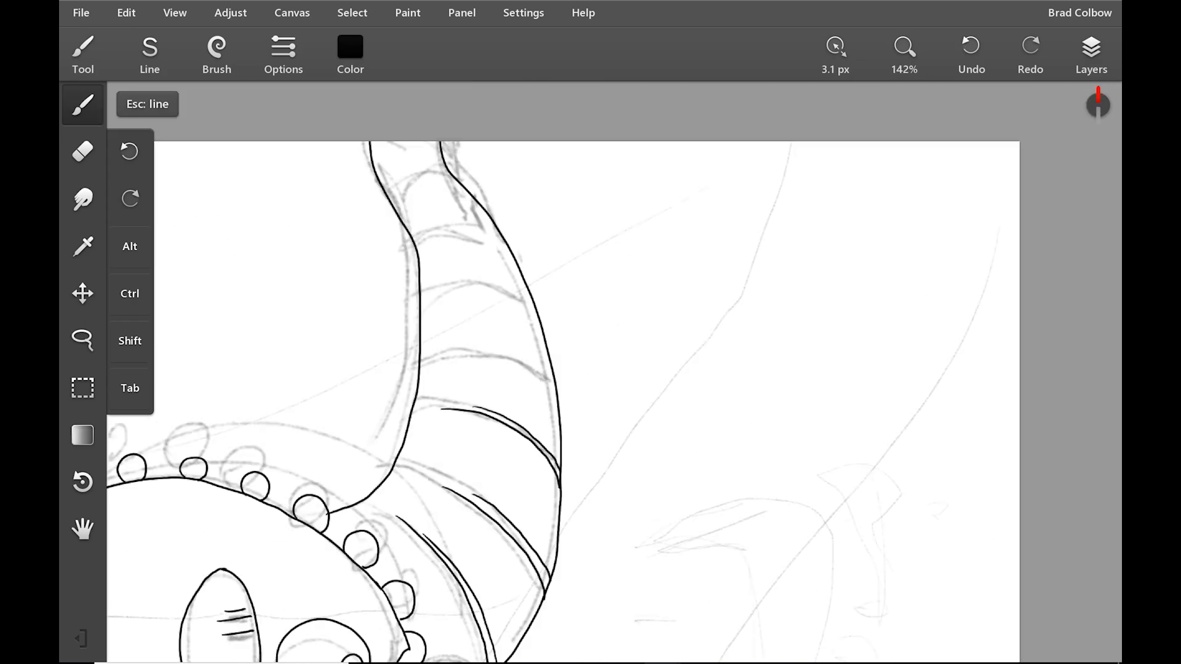